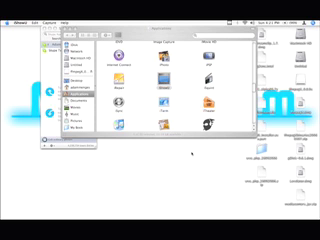
pyautogui.moveTo(190, 158)
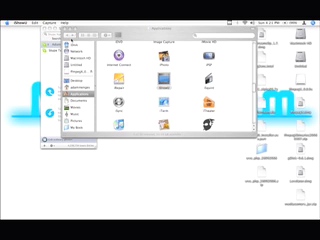